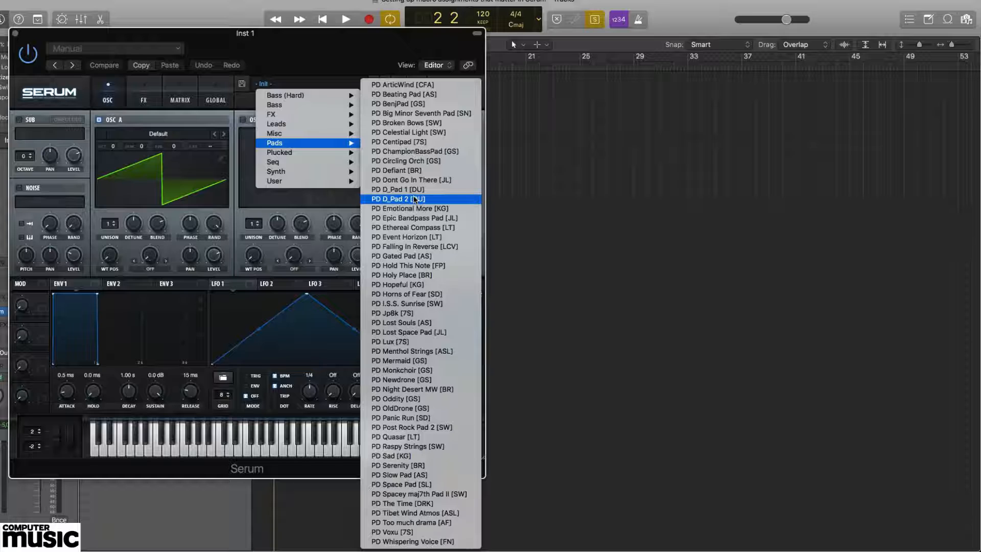
Load the PD D_Pad 2 [DU] preset from Serum's Pads category.
{"action": "left_click", "coordinate": [397, 198]}
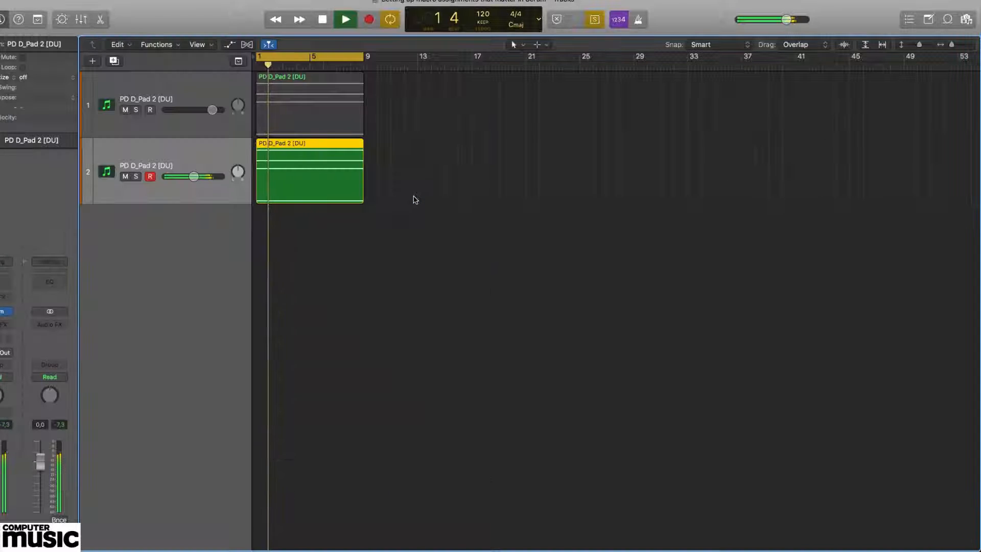
Reopen the Serum instrument window from the track's plug-in slot.
{"action": "double_click", "coordinate": [308, 169]}
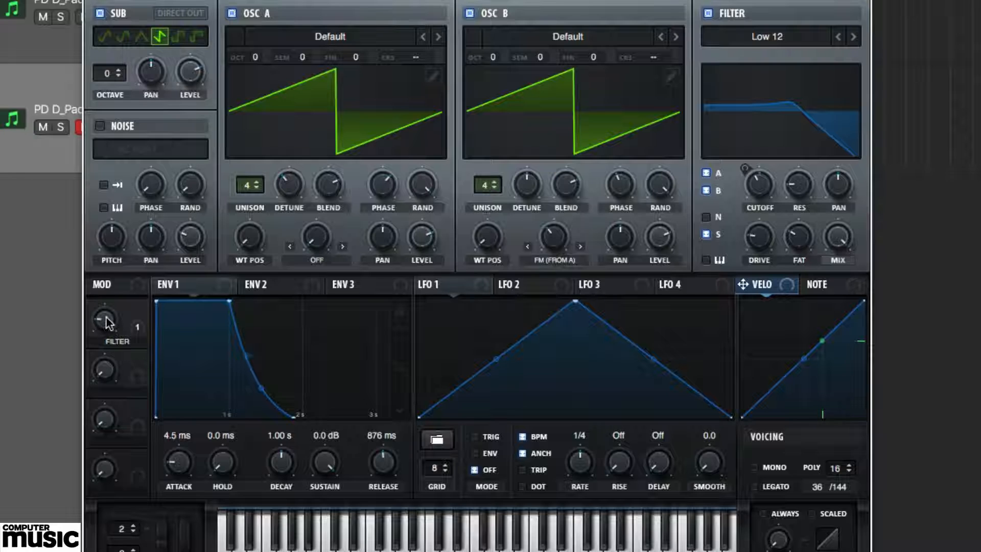
Put the FILTER macro into MIDI Learn for an external controller.
{"action": "right_click", "coordinate": [105, 320]}
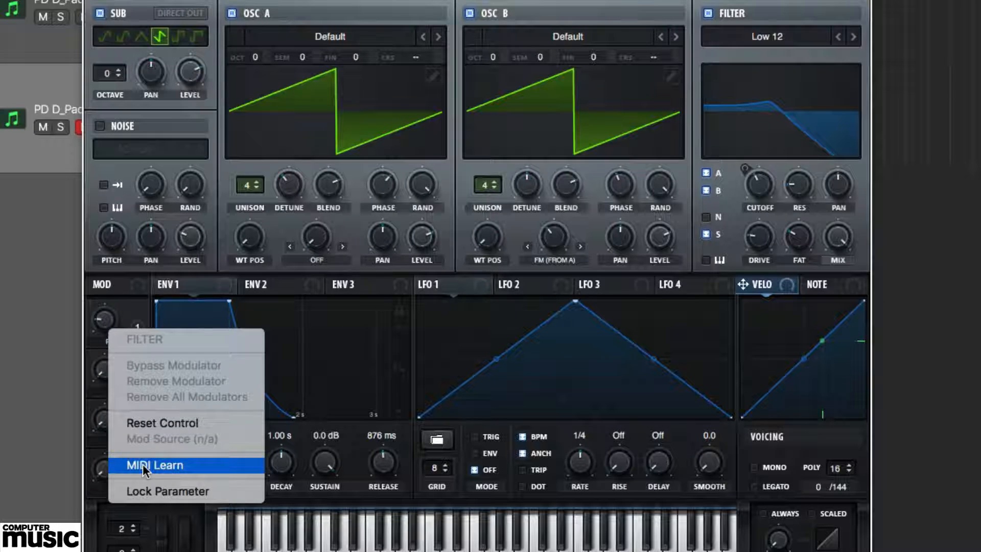
{"action": "left_click", "coordinate": [156, 465]}
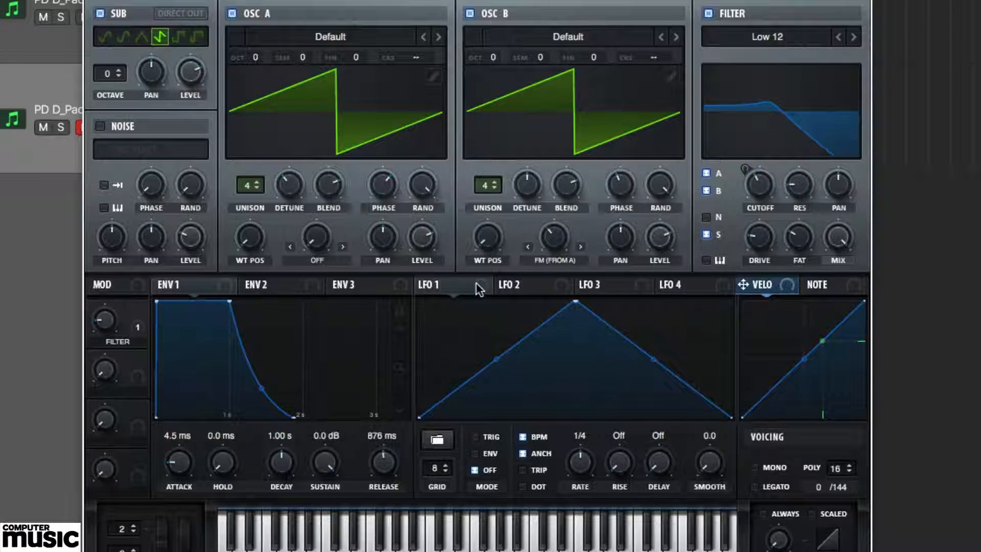
Route LFO 1 to filter cutoff, unsync its rate to 6.2 Hz, and map FILTER macro to LFO rate.
{"action": "left_click", "coordinate": [428, 285]}
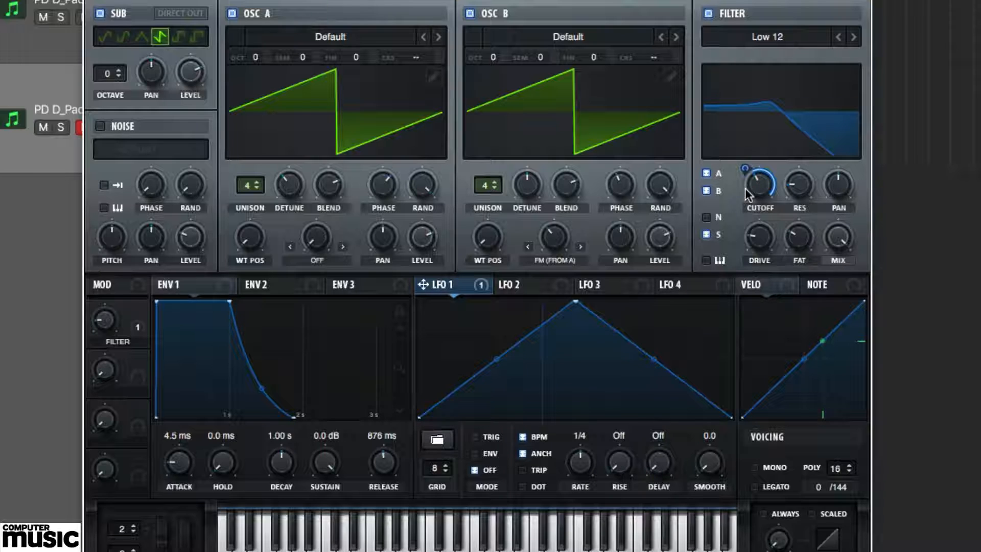
{"action": "left_click_drag", "start_coordinate": [760, 185], "coordinate": [760, 171]}
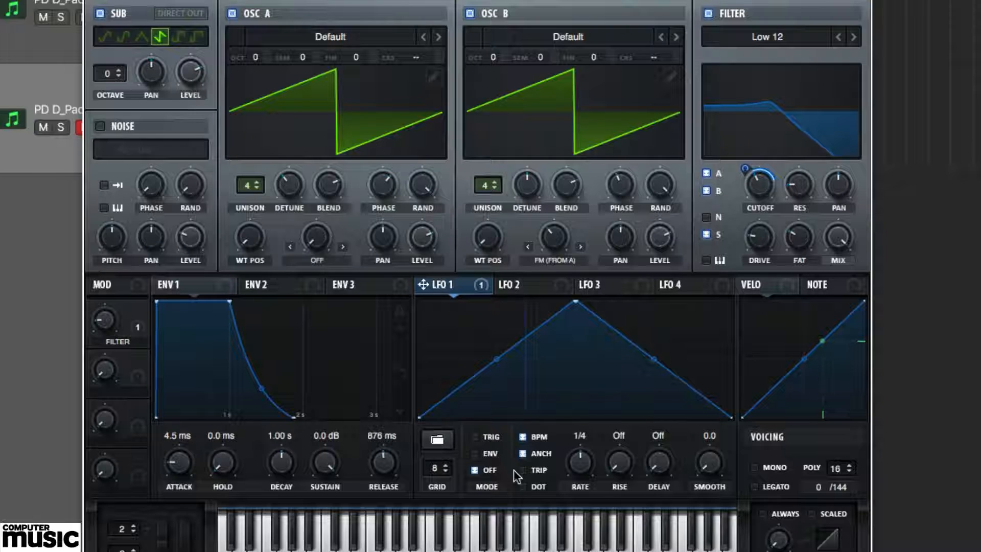
{"action": "left_click", "coordinate": [522, 436]}
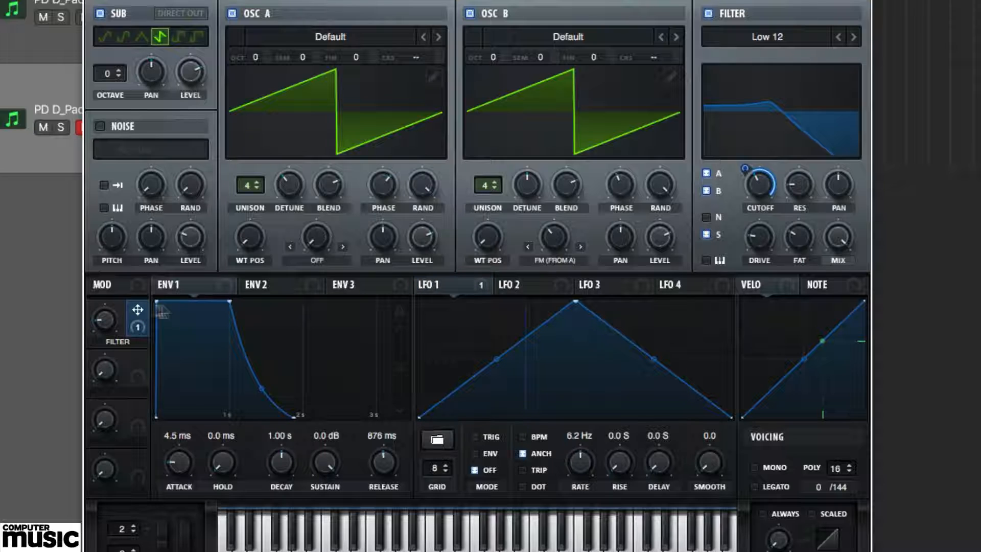
{"action": "left_click", "coordinate": [578, 462]}
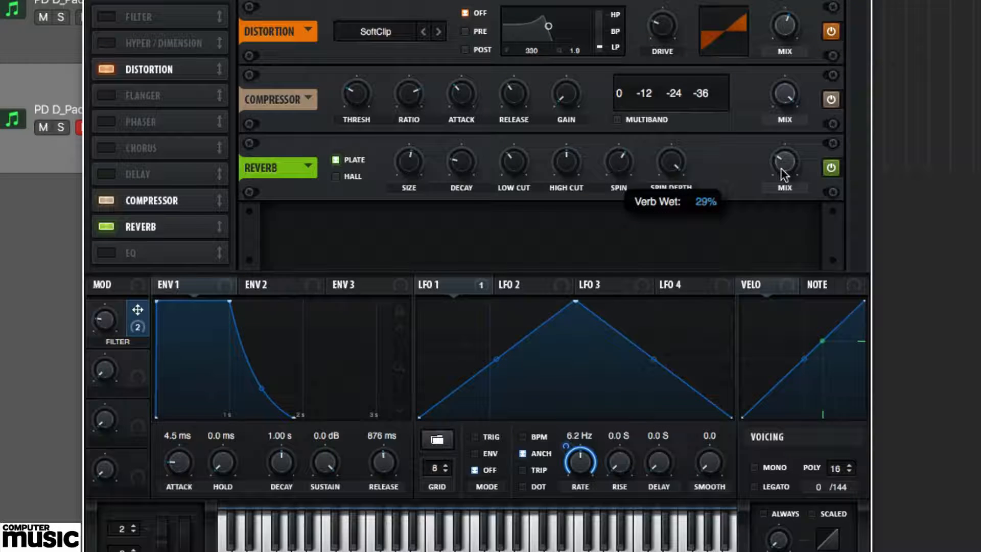
Lower reverb mix to about 19%, assign macro 2 to reverb mix and size, and audition it.
{"action": "left_click_drag", "start_coordinate": [784, 165], "coordinate": [779, 188]}
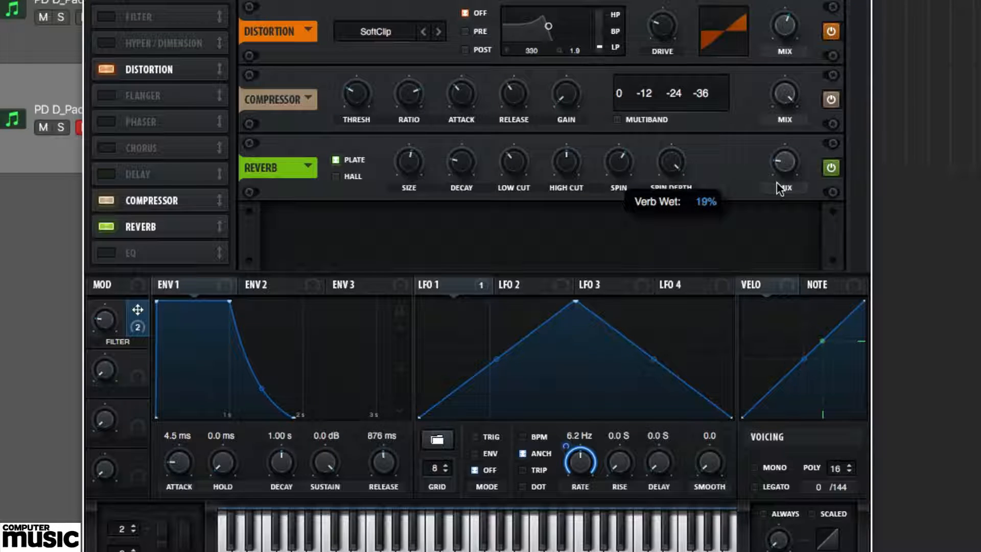
{"action": "mouse_move", "coordinate": [750, 200]}
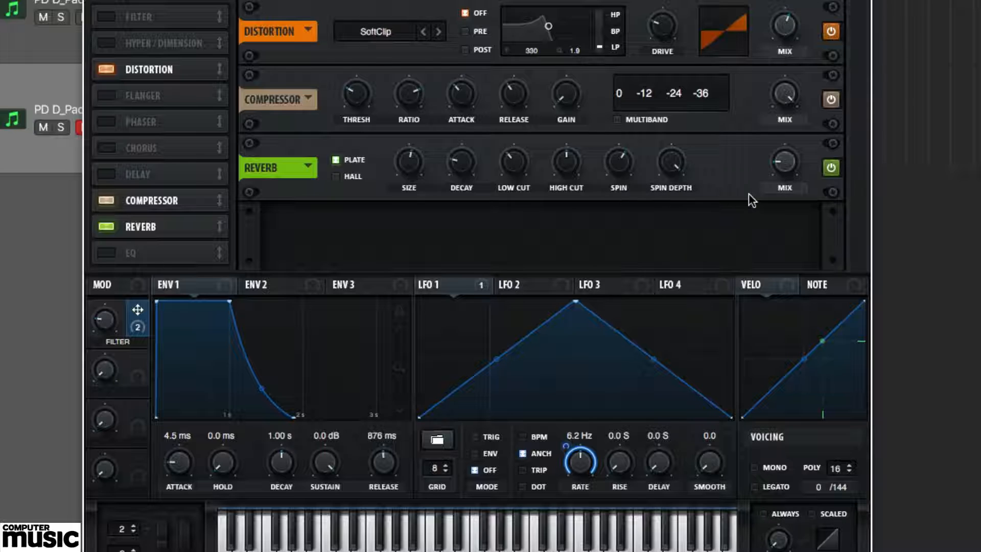
{"action": "mouse_move", "coordinate": [152, 441]}
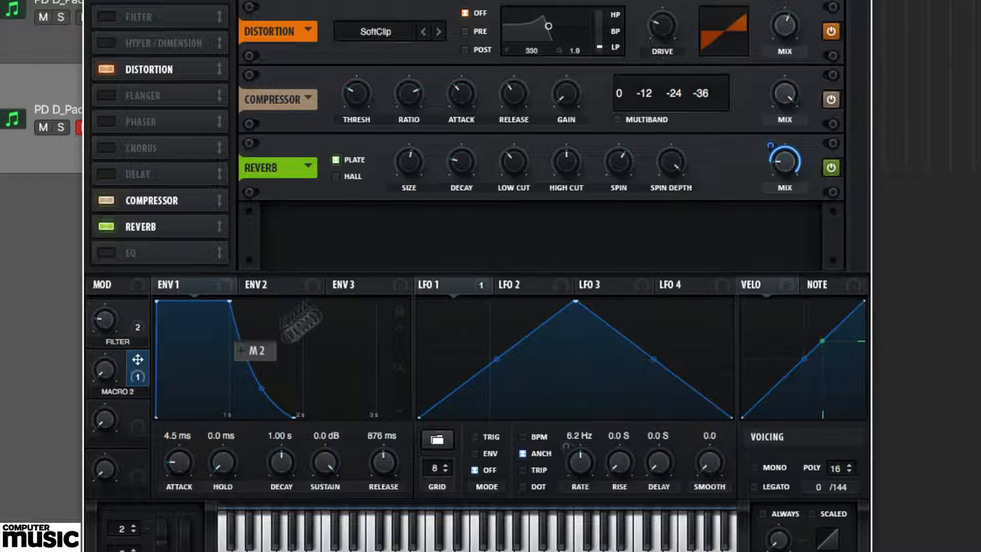
{"action": "left_click_drag", "start_coordinate": [408, 161], "coordinate": [408, 150]}
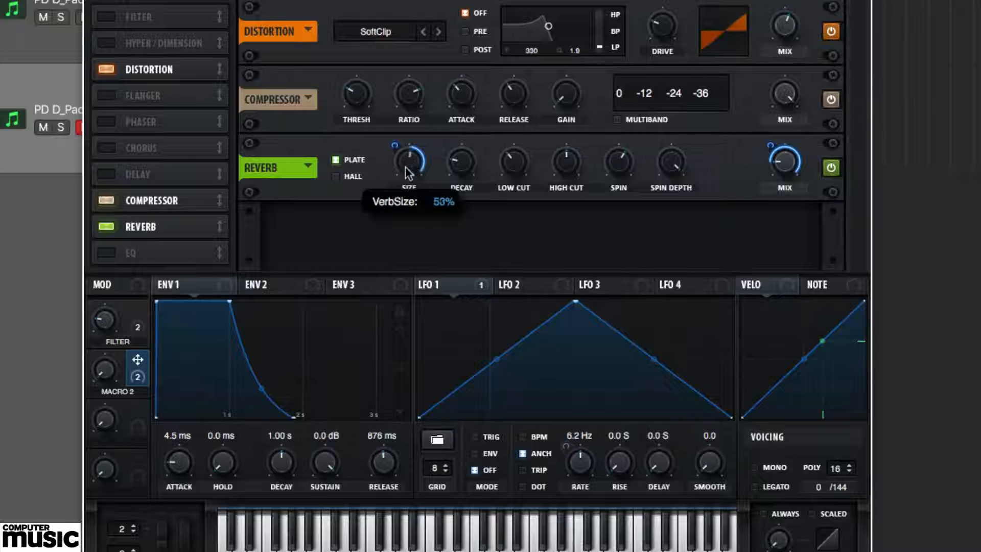
{"action": "left_click_drag", "start_coordinate": [408, 163], "coordinate": [394, 143]}
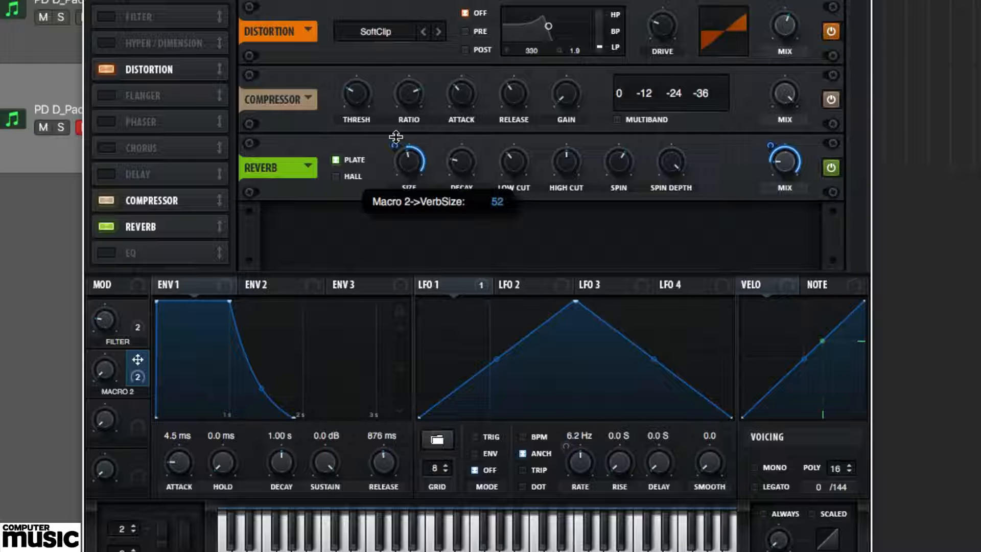
{"action": "mouse_move", "coordinate": [351, 194]}
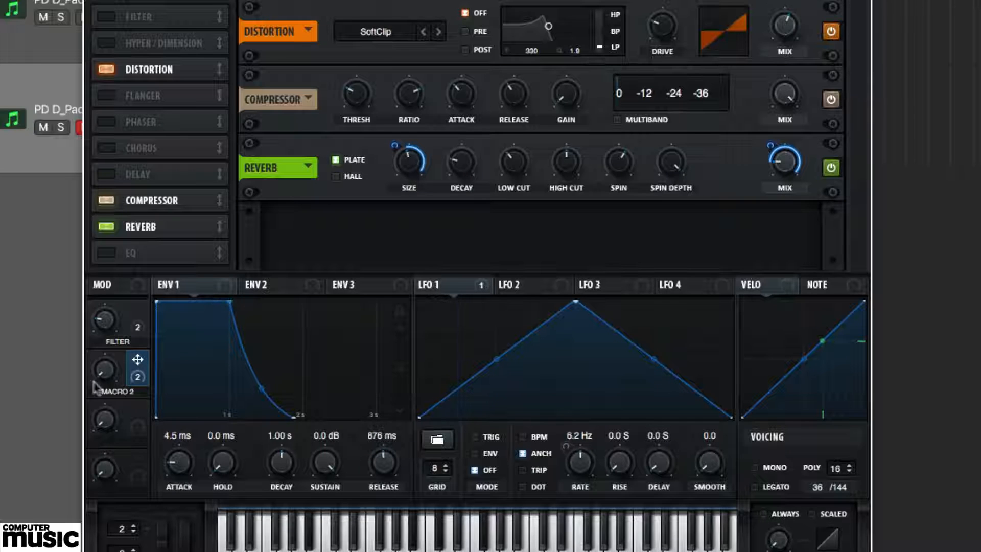
{"action": "left_click_drag", "start_coordinate": [110, 368], "coordinate": [110, 356]}
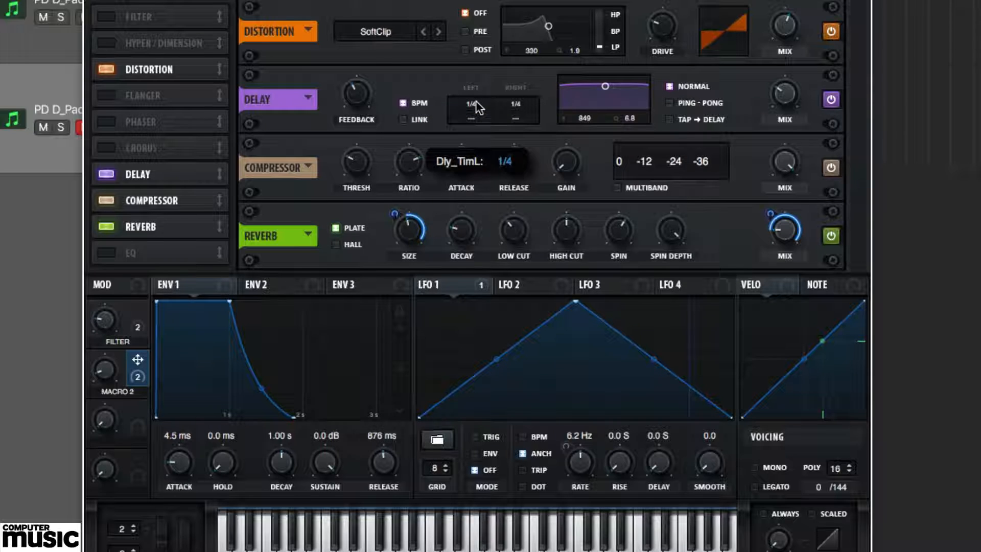
Adjust the left delay time, then sweep the Filter macro up and down to audition it.
{"action": "left_click_drag", "start_coordinate": [478, 106], "coordinate": [478, 88]}
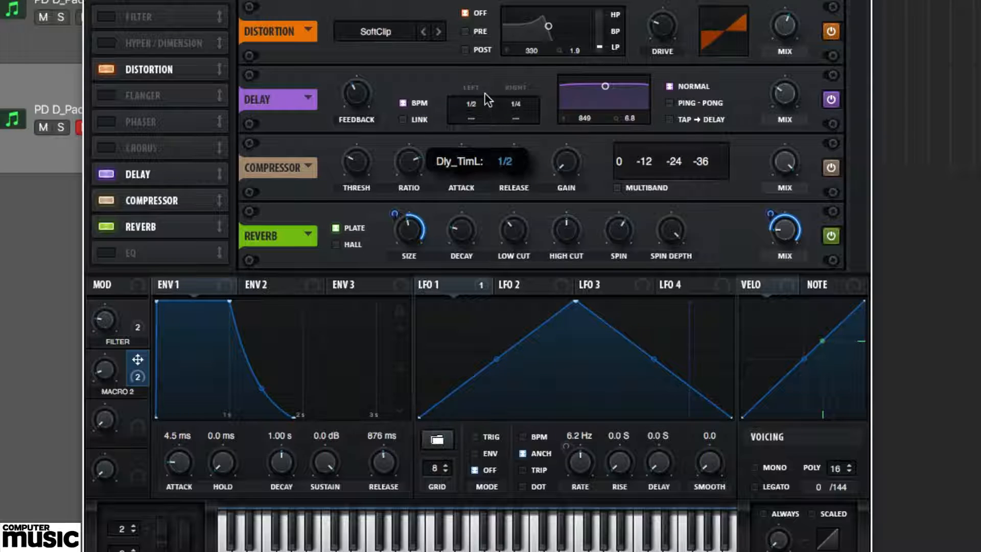
{"action": "left_click_drag", "start_coordinate": [480, 102], "coordinate": [480, 141]}
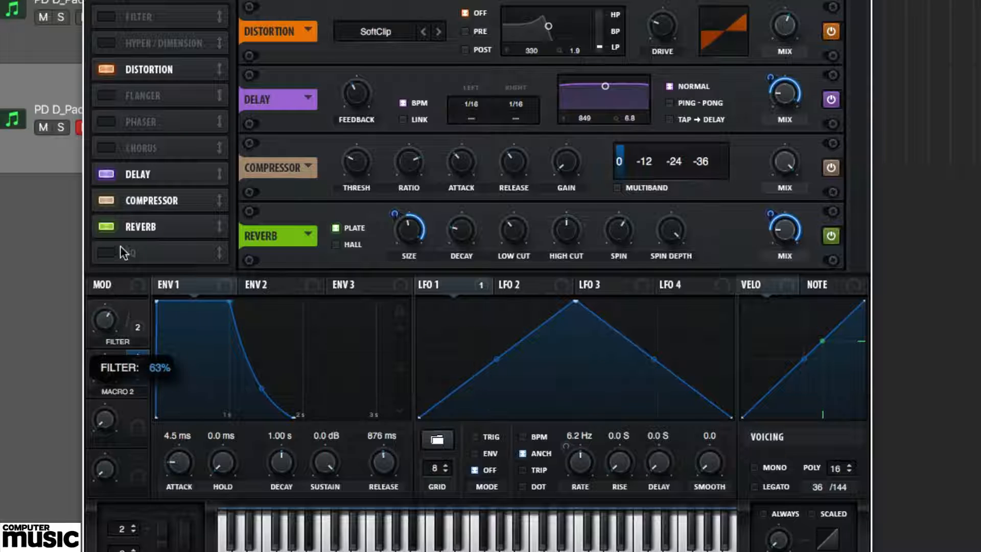
{"action": "left_click_drag", "start_coordinate": [115, 419], "coordinate": [115, 375]}
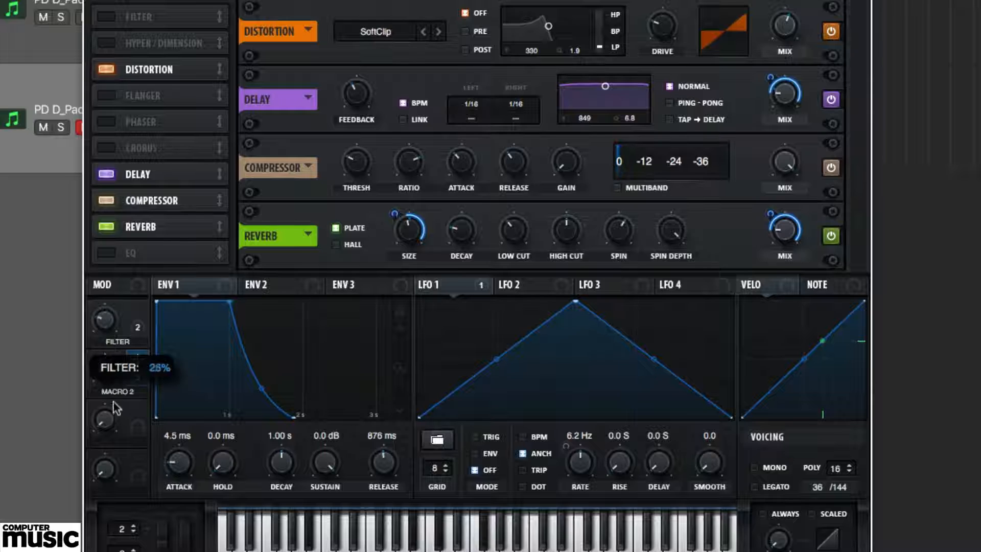
{"action": "left_click_drag", "start_coordinate": [116, 416], "coordinate": [115, 369]}
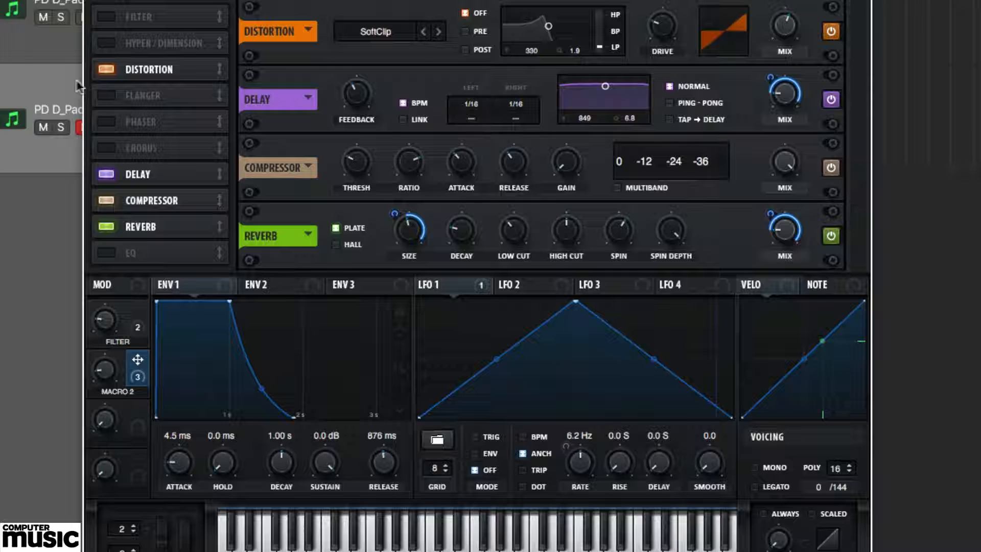
Enable the FX filter module and set its type to High 24.
{"action": "left_click", "coordinate": [106, 17]}
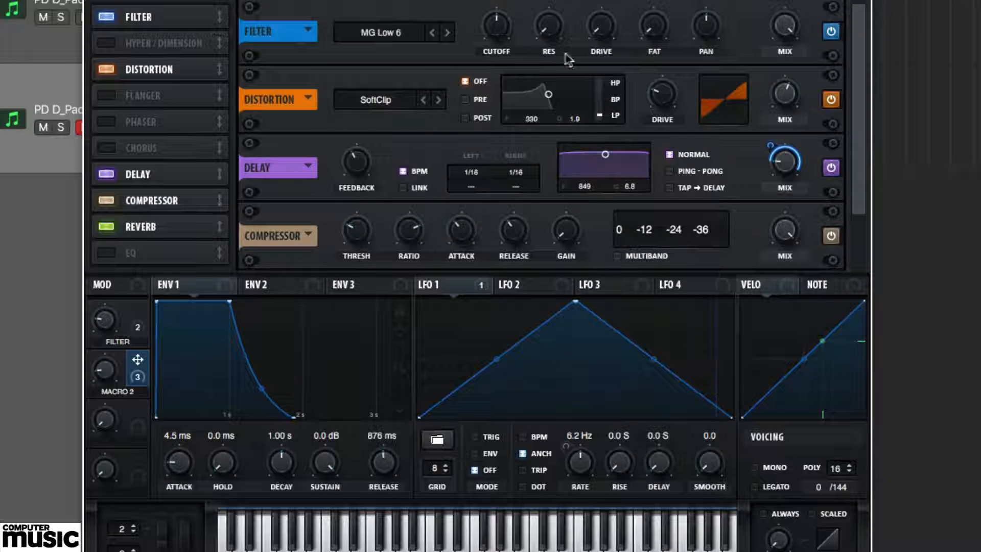
{"action": "mouse_move", "coordinate": [389, 33]}
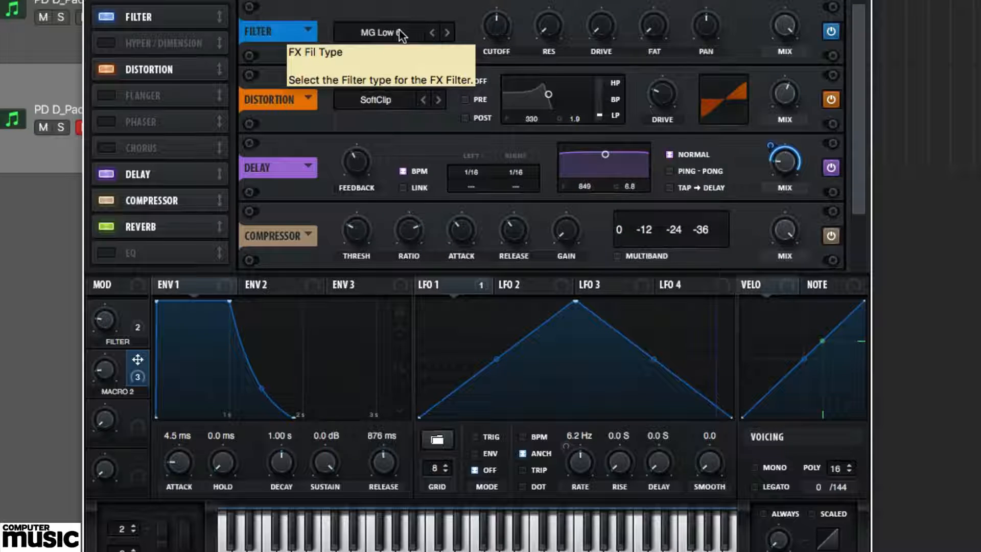
{"action": "left_click", "coordinate": [389, 32]}
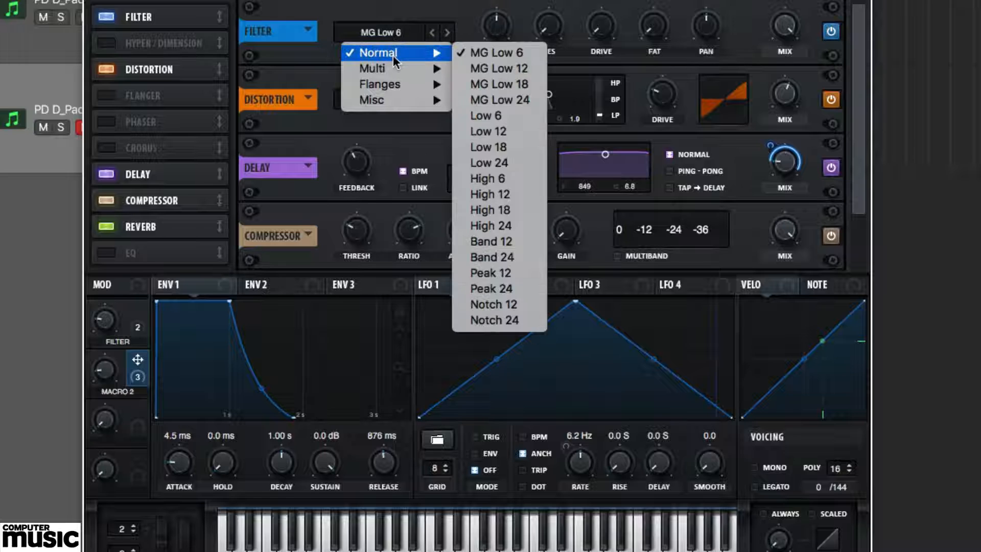
{"action": "mouse_move", "coordinate": [509, 226]}
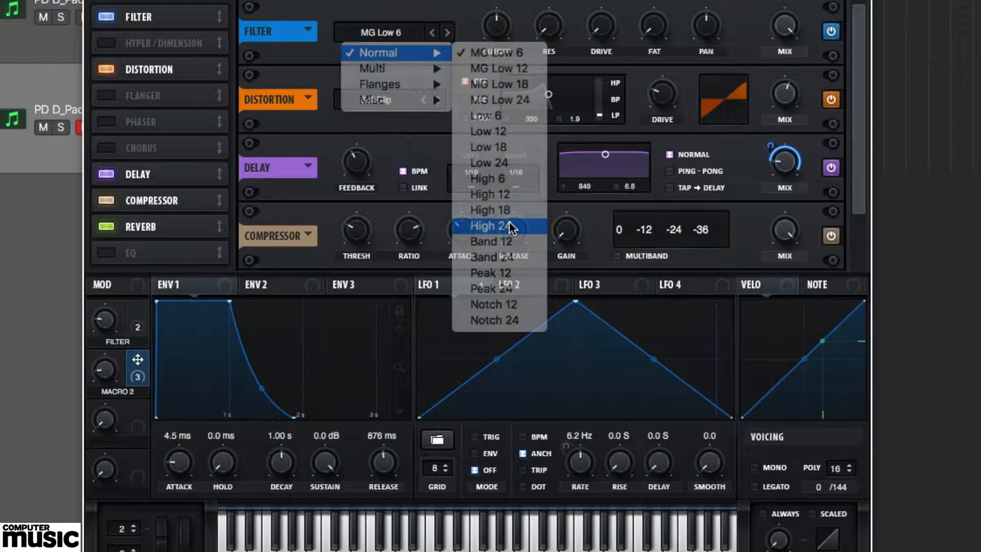
{"action": "left_click", "coordinate": [488, 226]}
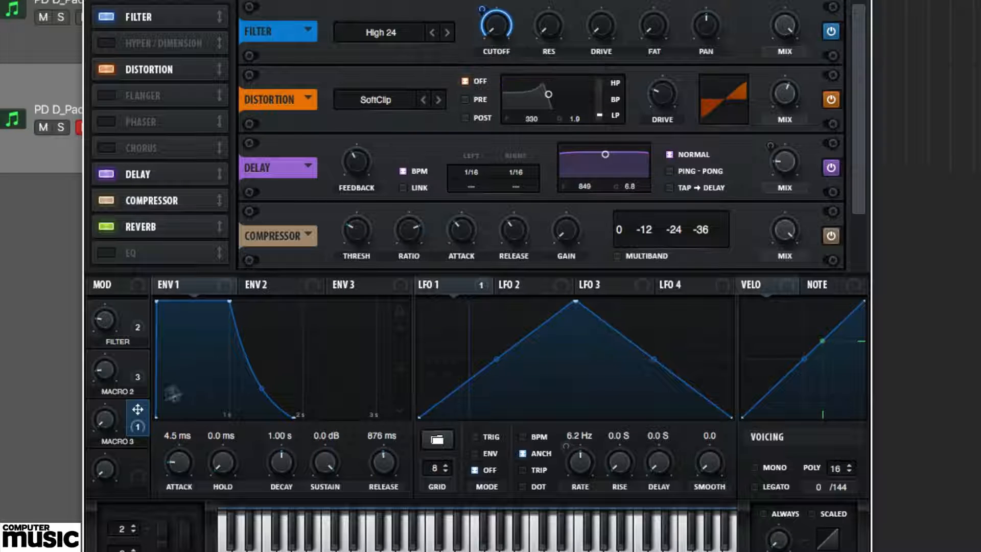
{"action": "mouse_move", "coordinate": [103, 418]}
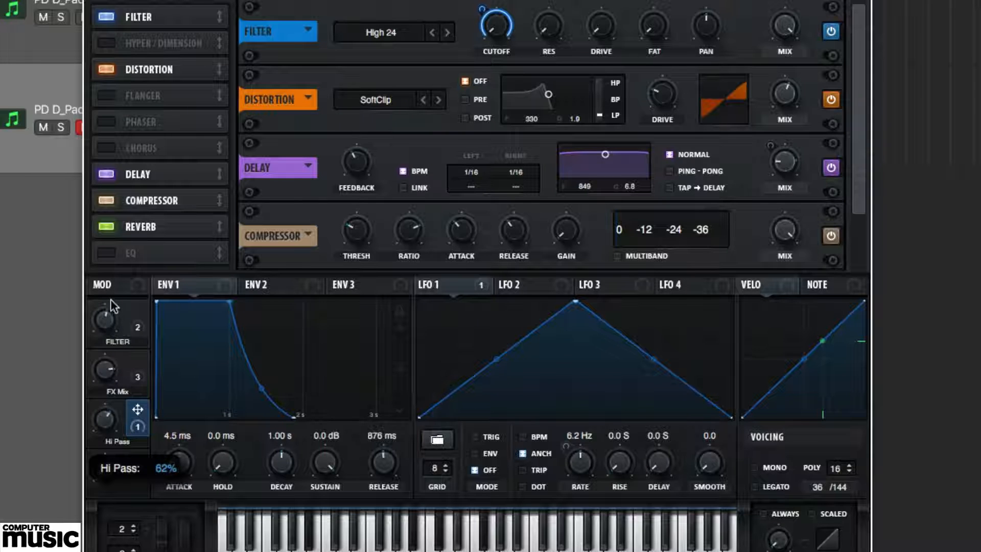
Audition the Hi Pass and Filter macro sweeps.
{"action": "left_click_drag", "start_coordinate": [105, 419], "coordinate": [105, 406]}
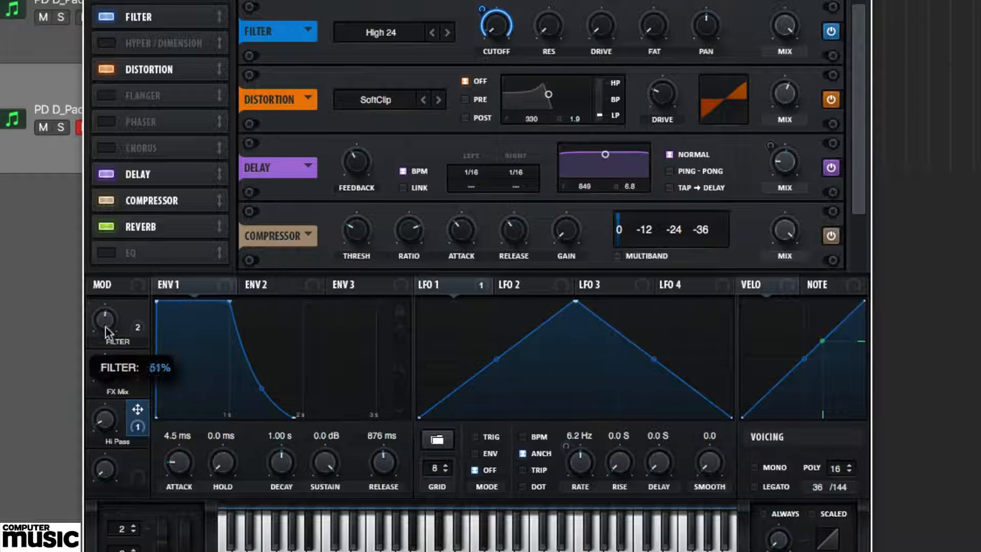
{"action": "left_click_drag", "start_coordinate": [106, 325], "coordinate": [110, 385]}
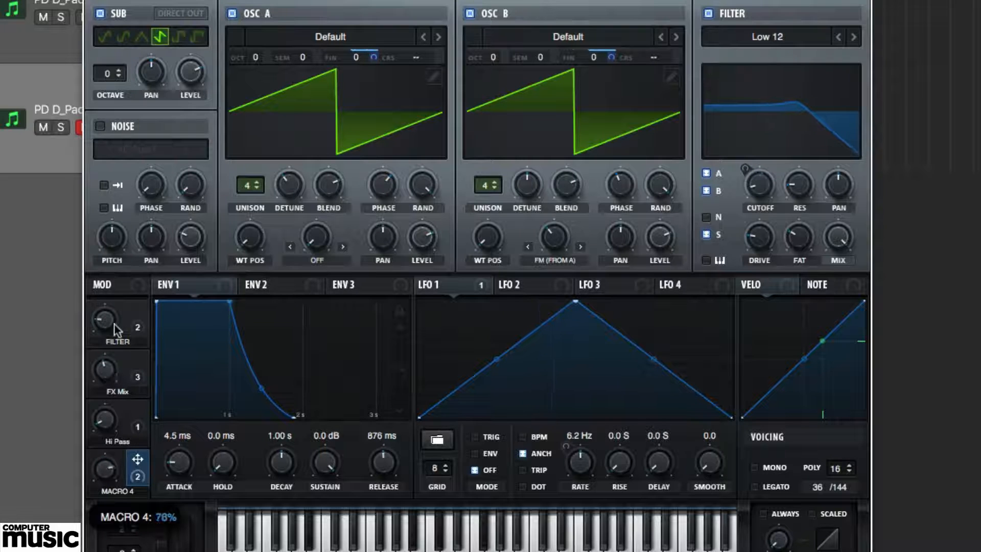
Audition the fourth detune FM macro's effect on the oscillators.
{"action": "left_click_drag", "start_coordinate": [107, 471], "coordinate": [122, 460]}
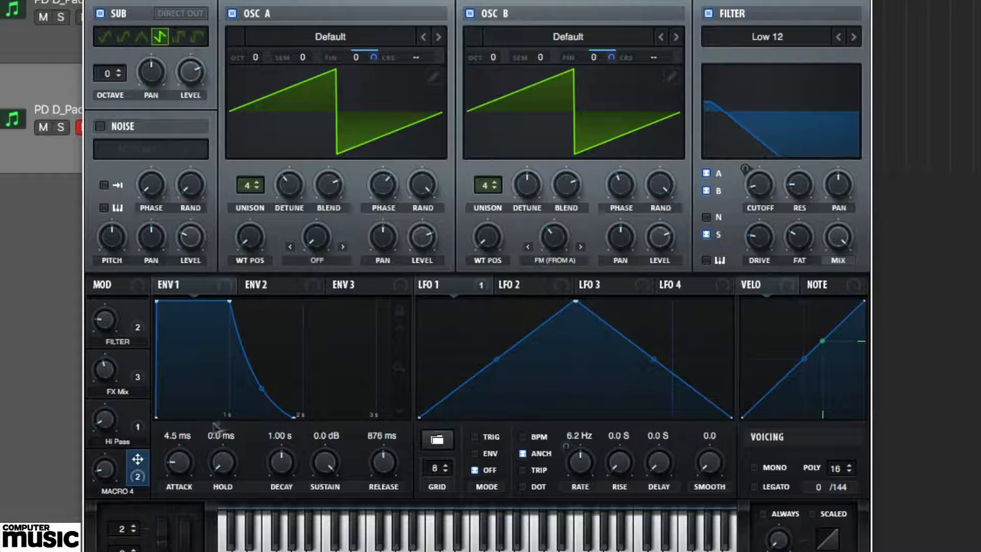
{"action": "mouse_move", "coordinate": [488, 238]}
{"action": "type", "text": "detune FM"}
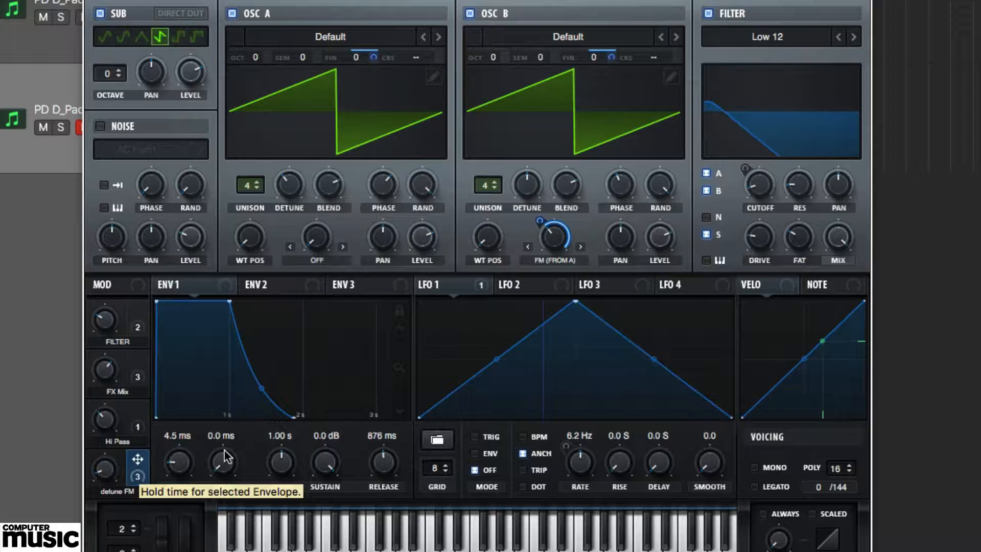
{"action": "mouse_move", "coordinate": [191, 505]}
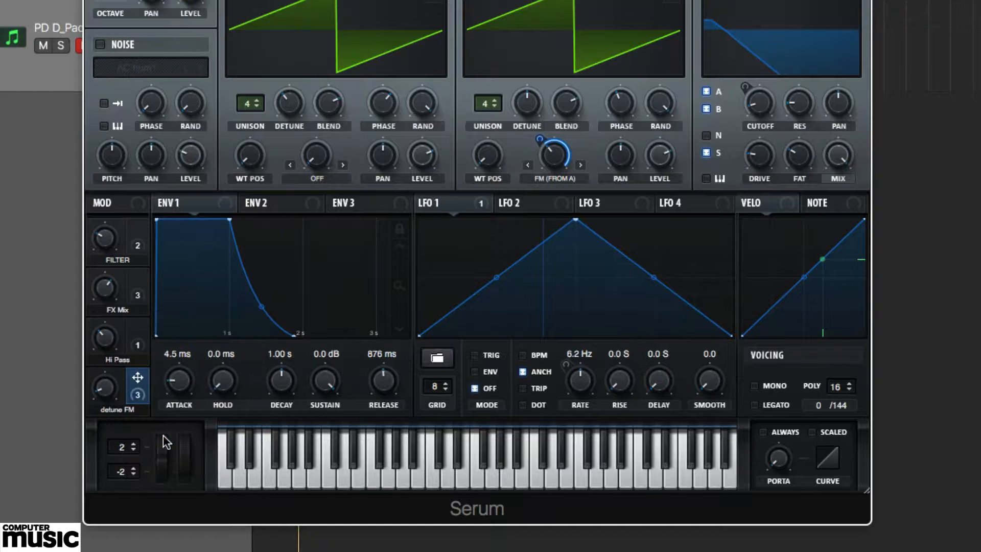
{"action": "mouse_move", "coordinate": [175, 450]}
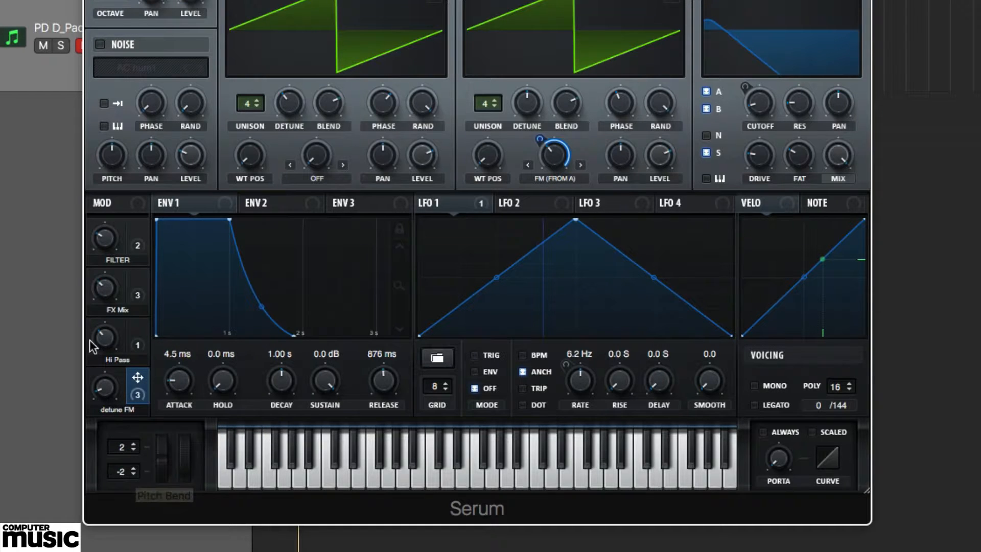
{"action": "right_click", "coordinate": [104, 385]}
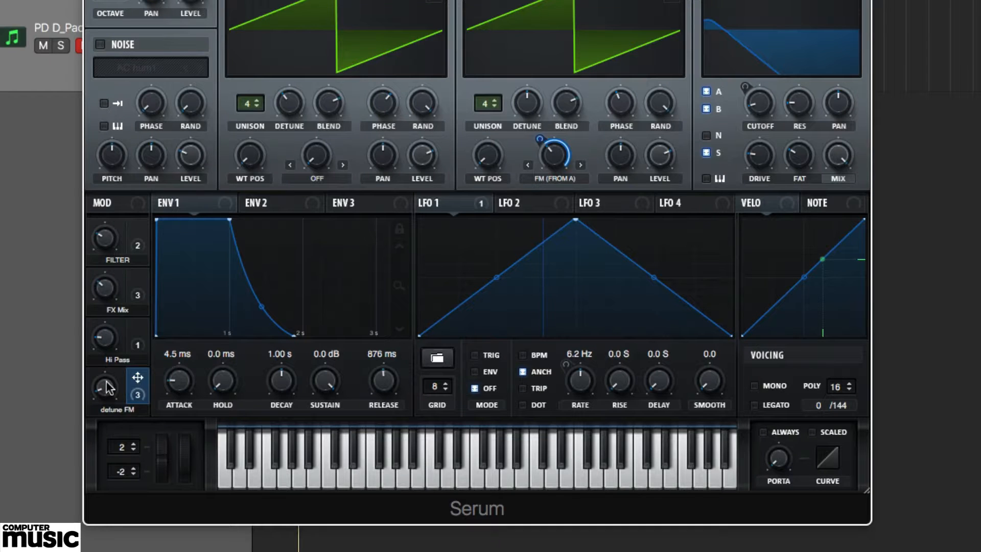
{"action": "mouse_move", "coordinate": [158, 431]}
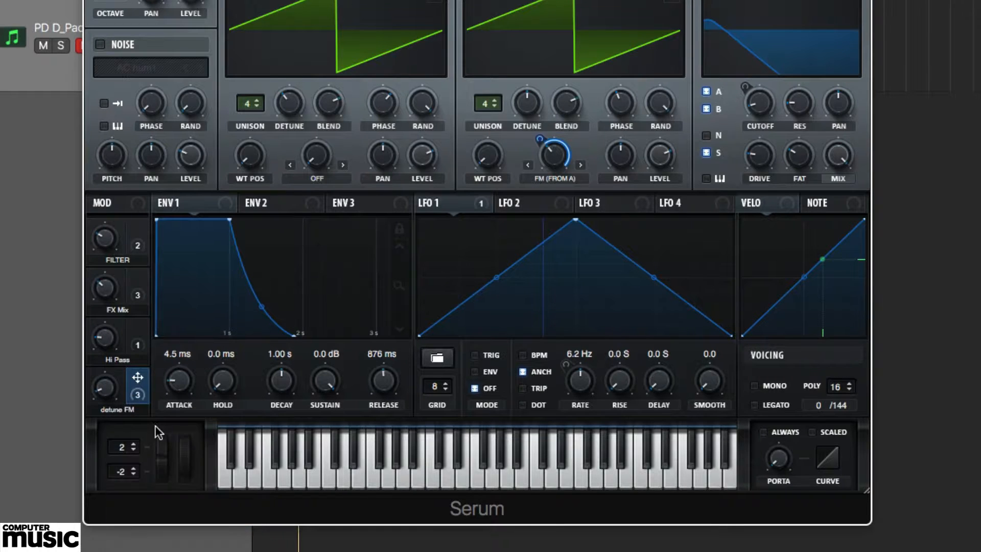